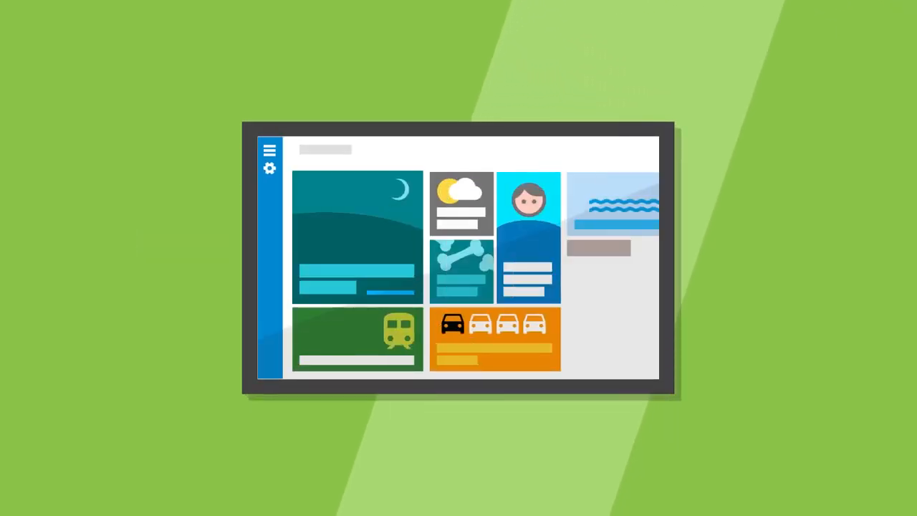
pyautogui.click(357, 339)
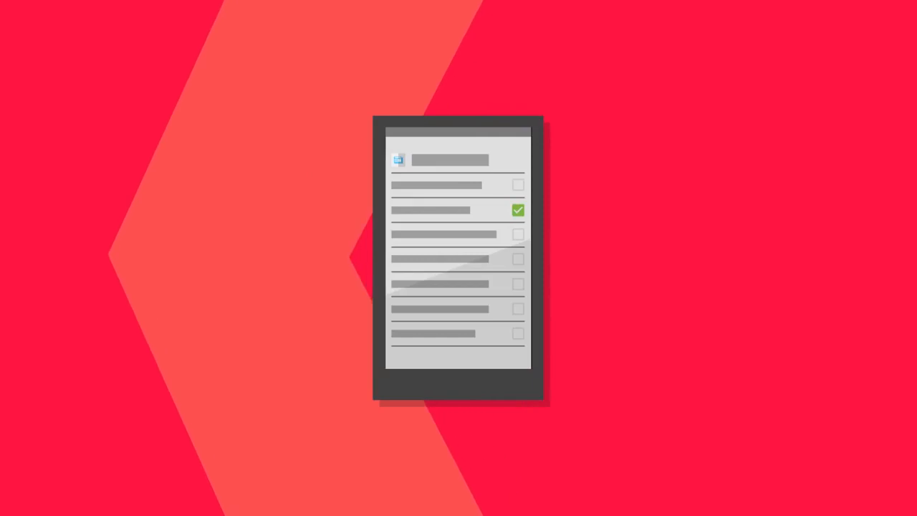
pyautogui.click(517, 284)
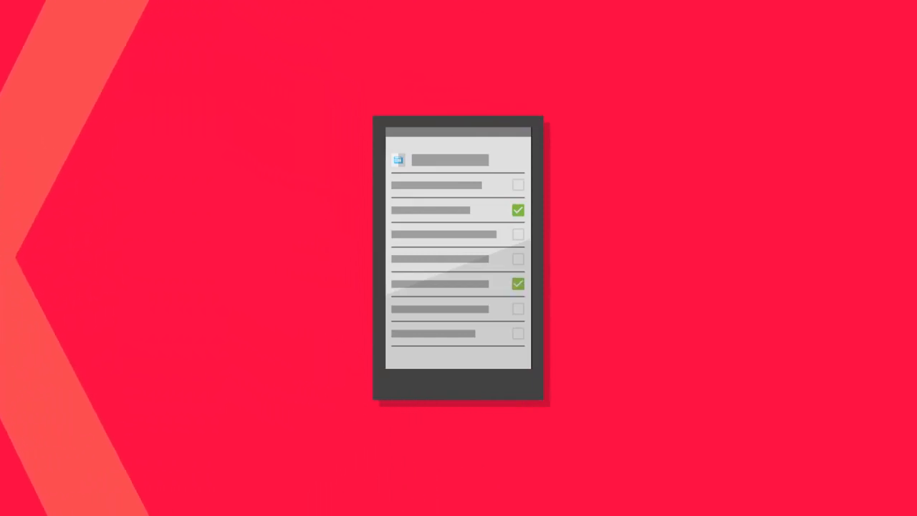